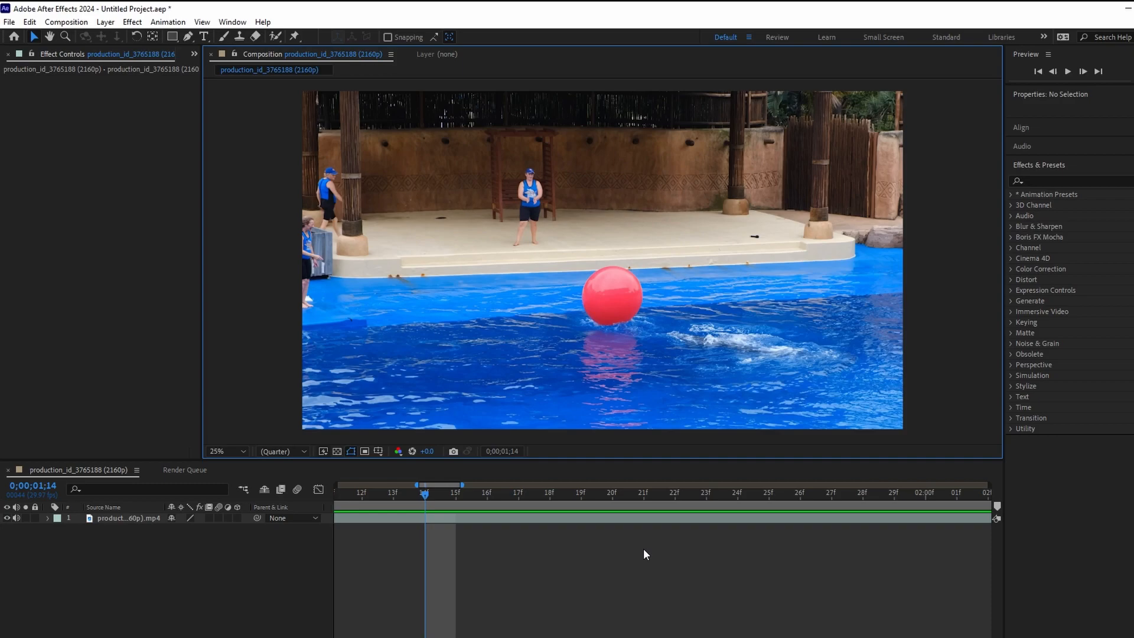
mouse_move(741, 215)
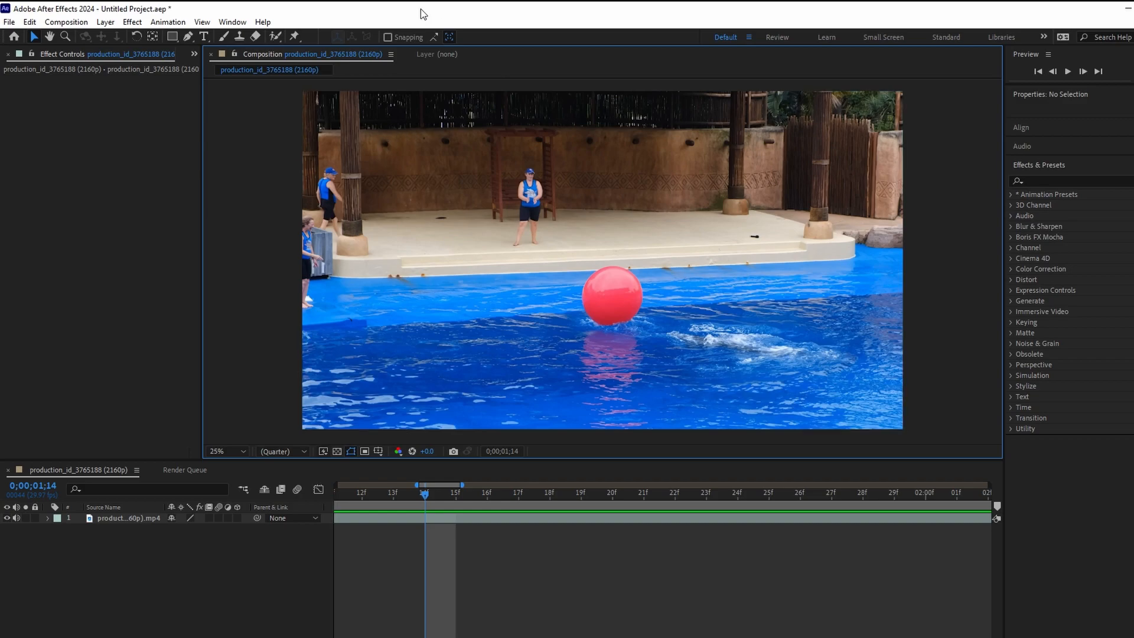
mouse_move(551, 249)
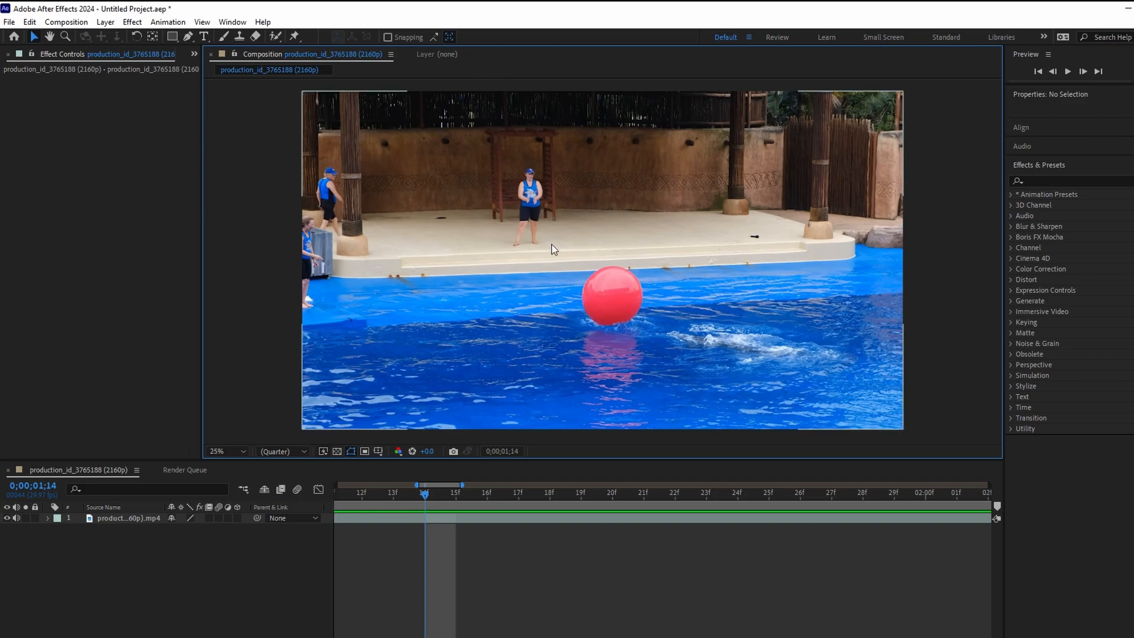
Set the composition viewer magnification to 100%
click(227, 451)
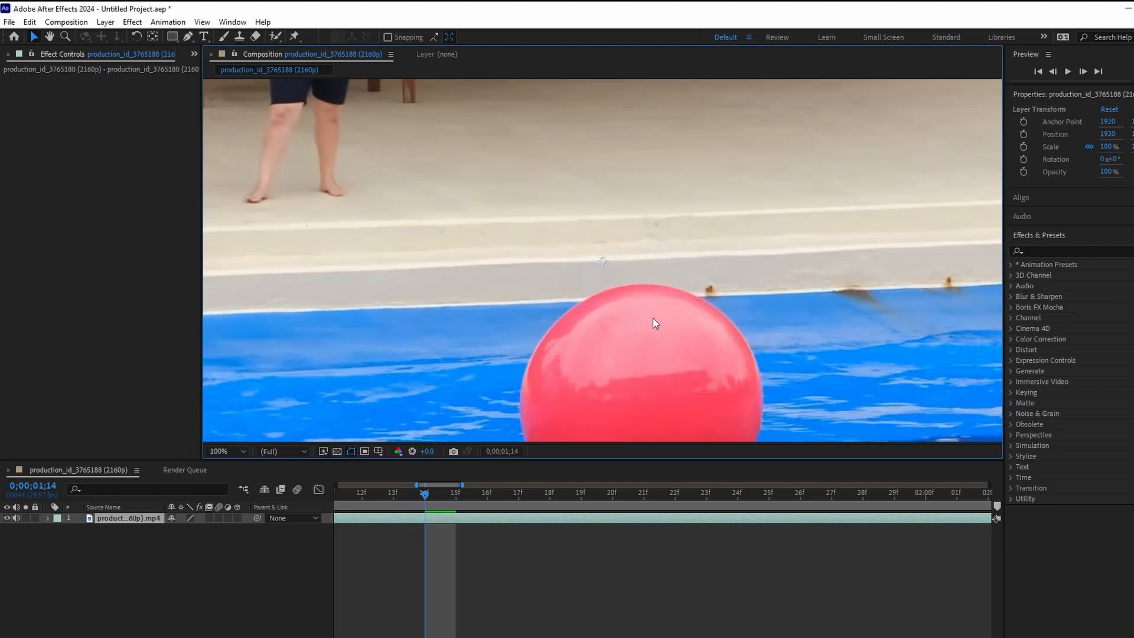
mouse_move(644, 285)
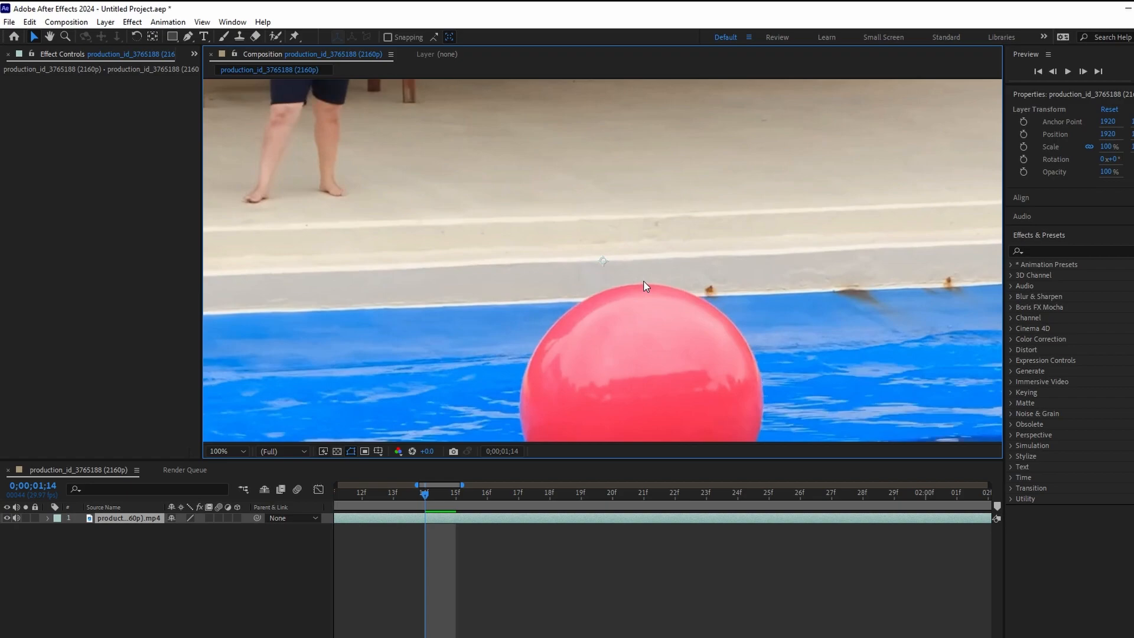
mouse_move(1072, 83)
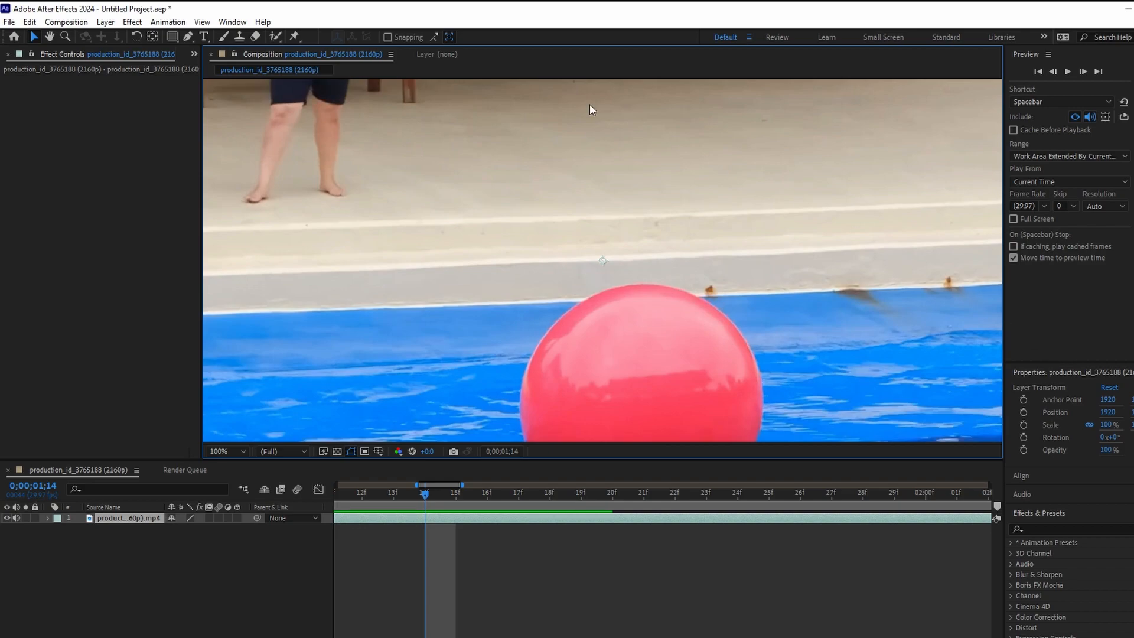
click(232, 22)
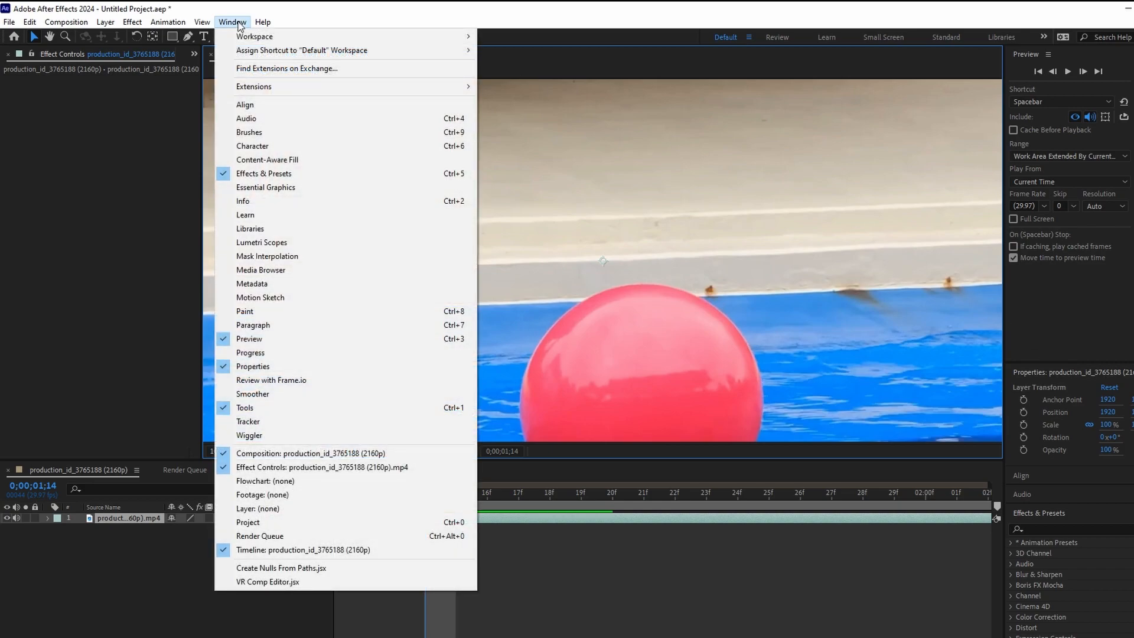
mouse_move(266, 338)
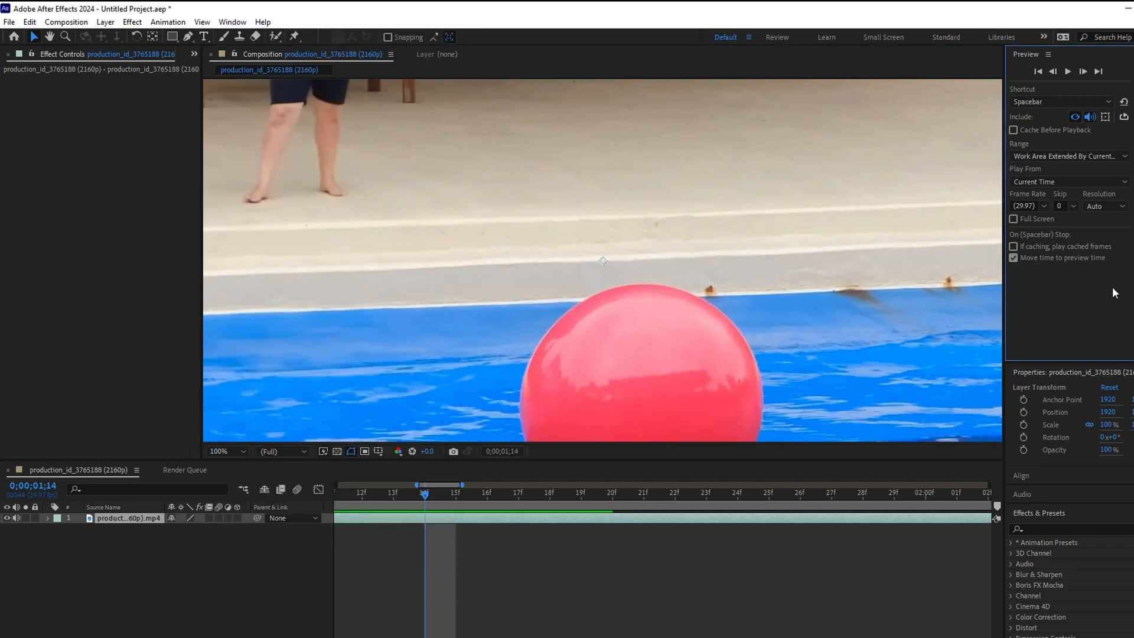
mouse_move(1060, 206)
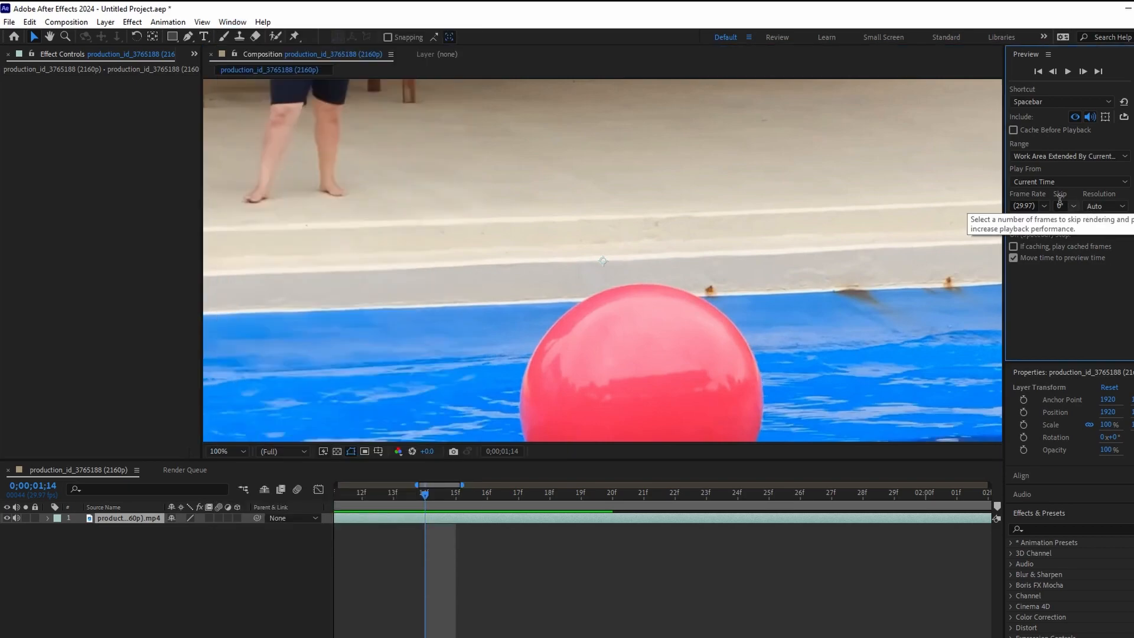
mouse_move(1056, 320)
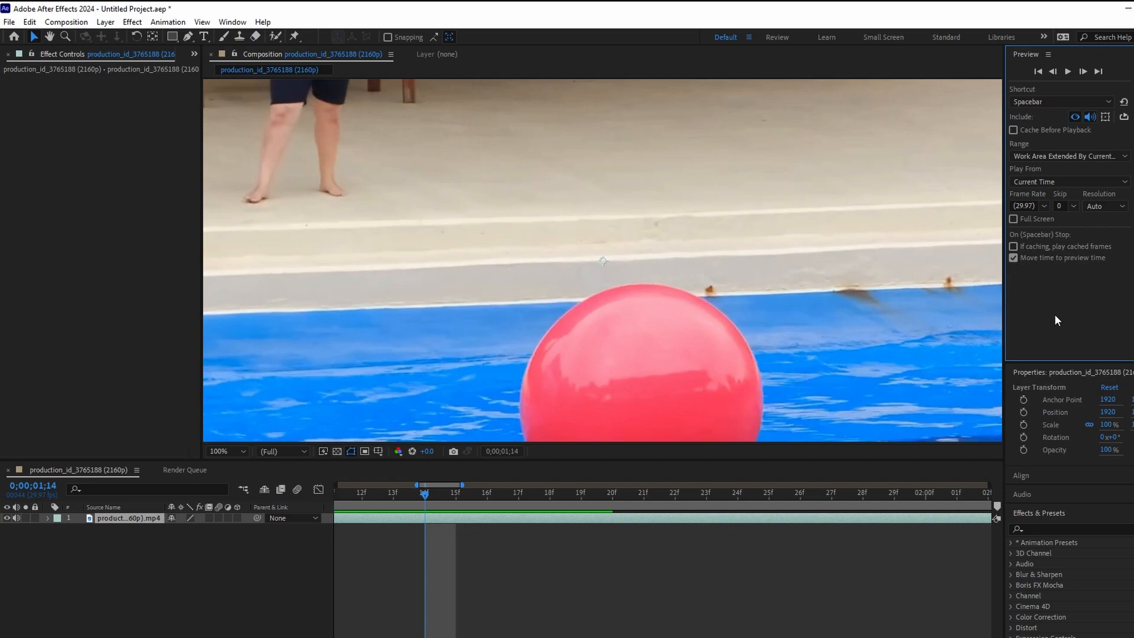
mouse_move(1013, 219)
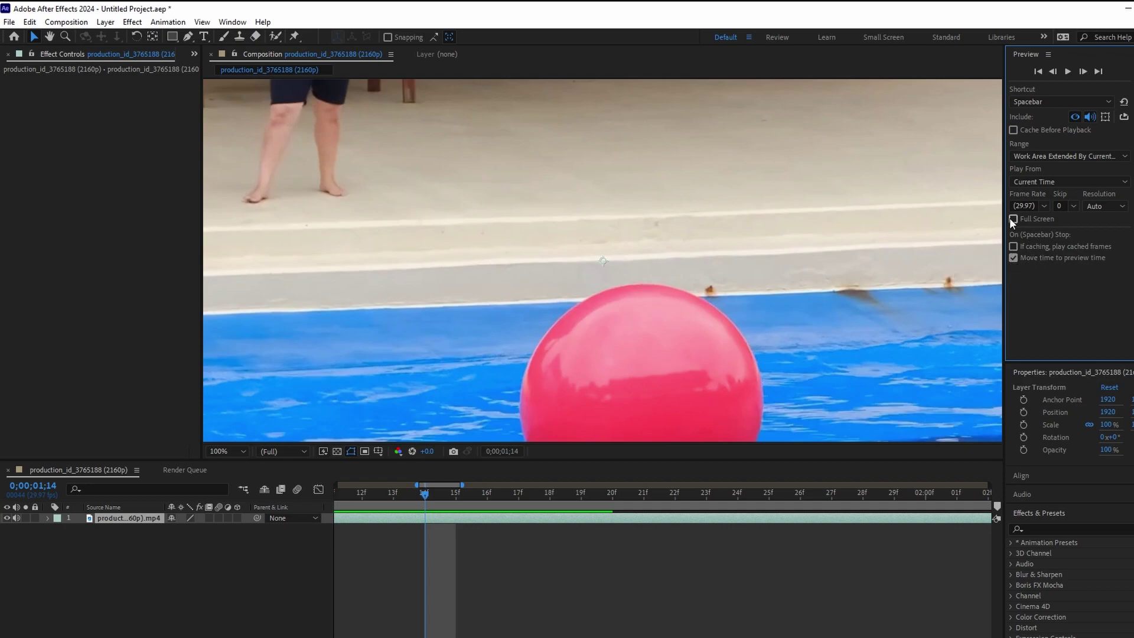
Enable the Full Screen checkbox in the Preview panel
click(1013, 218)
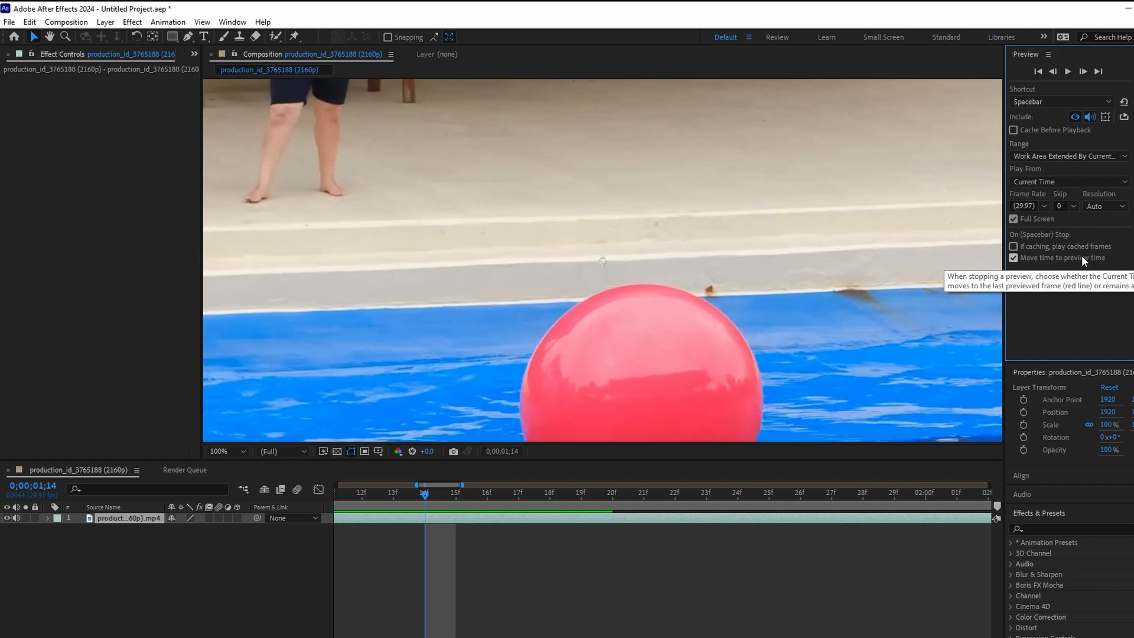
mouse_move(1121, 265)
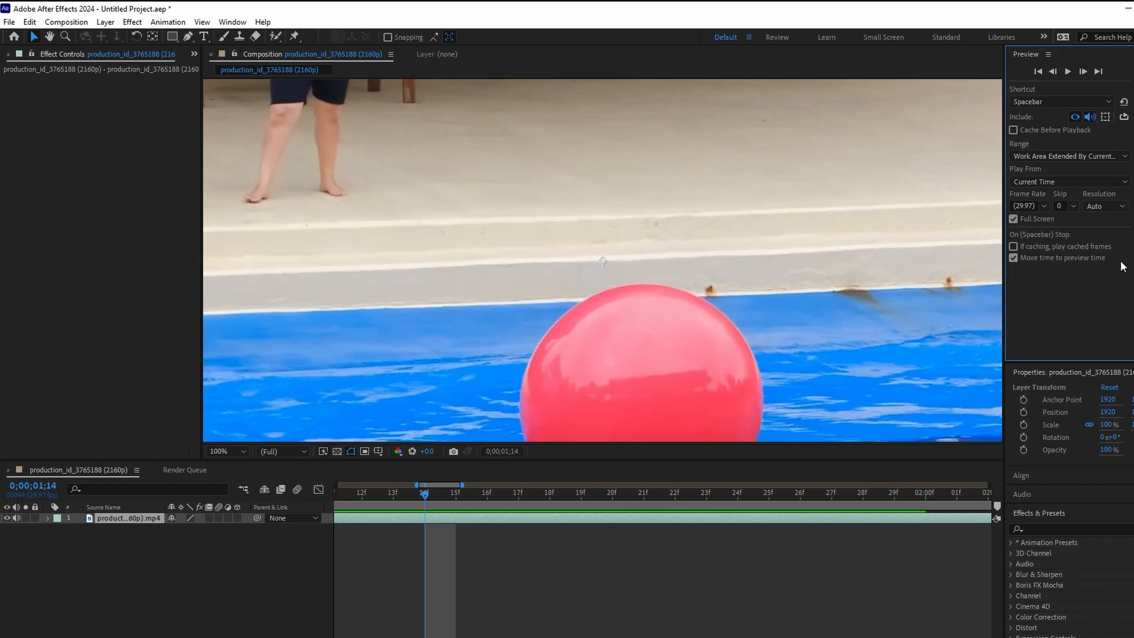
mouse_move(1077, 261)
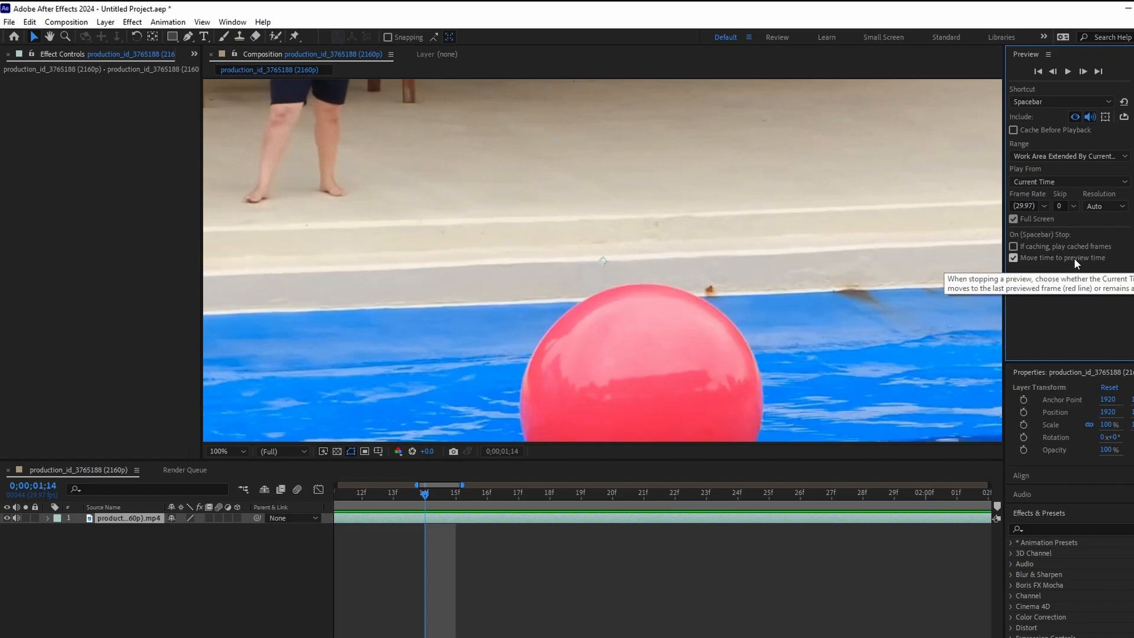
mouse_move(1018, 262)
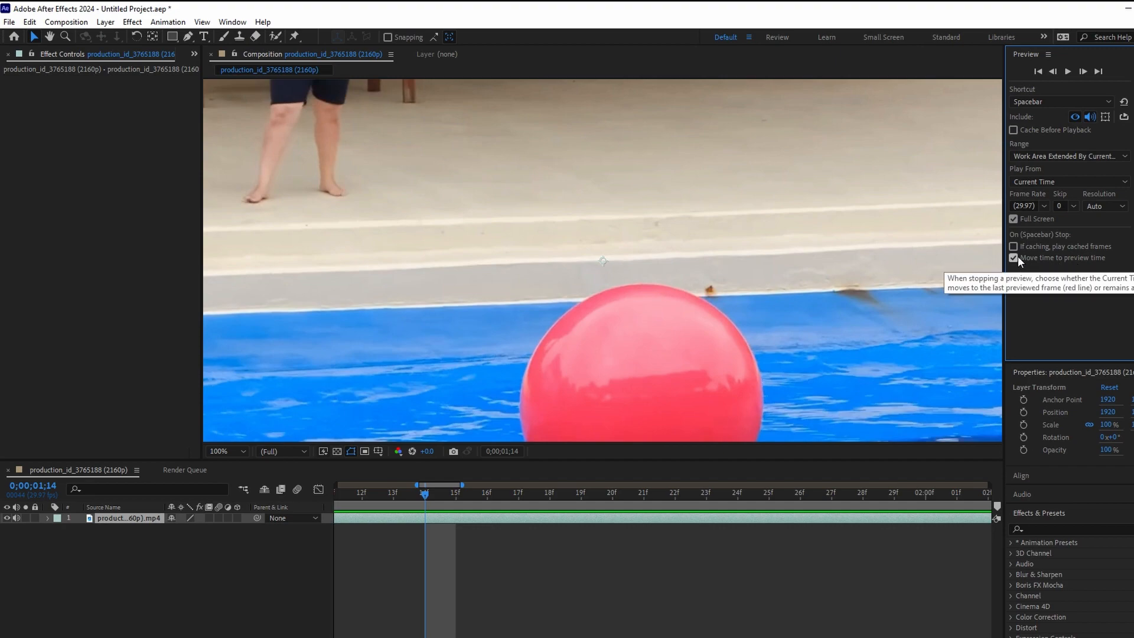
mouse_move(792, 271)
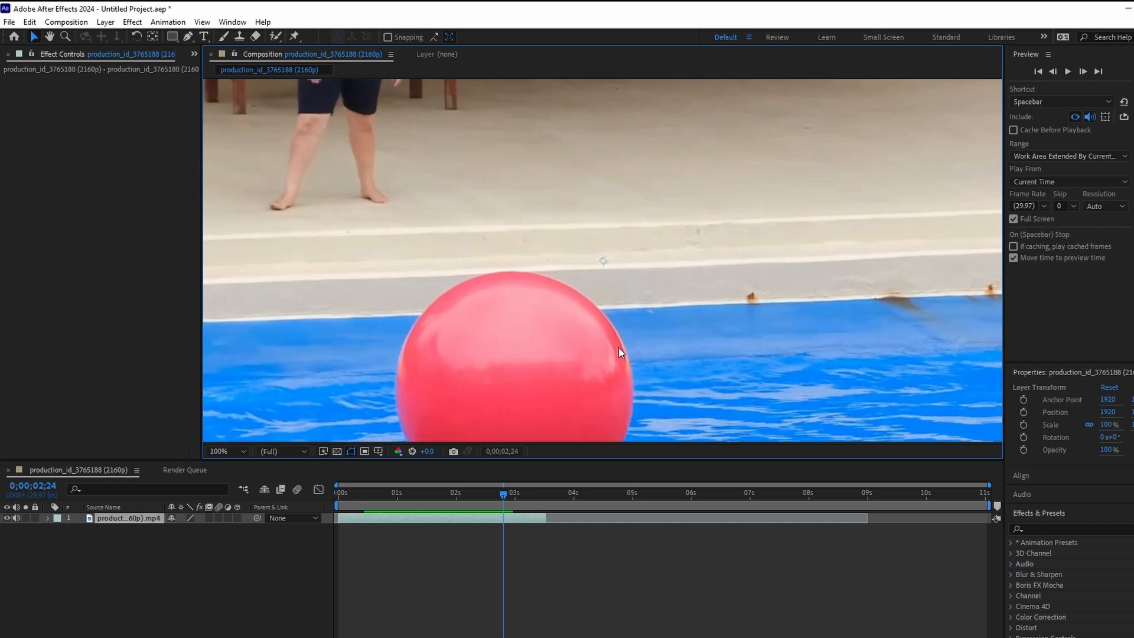
mouse_move(504, 501)
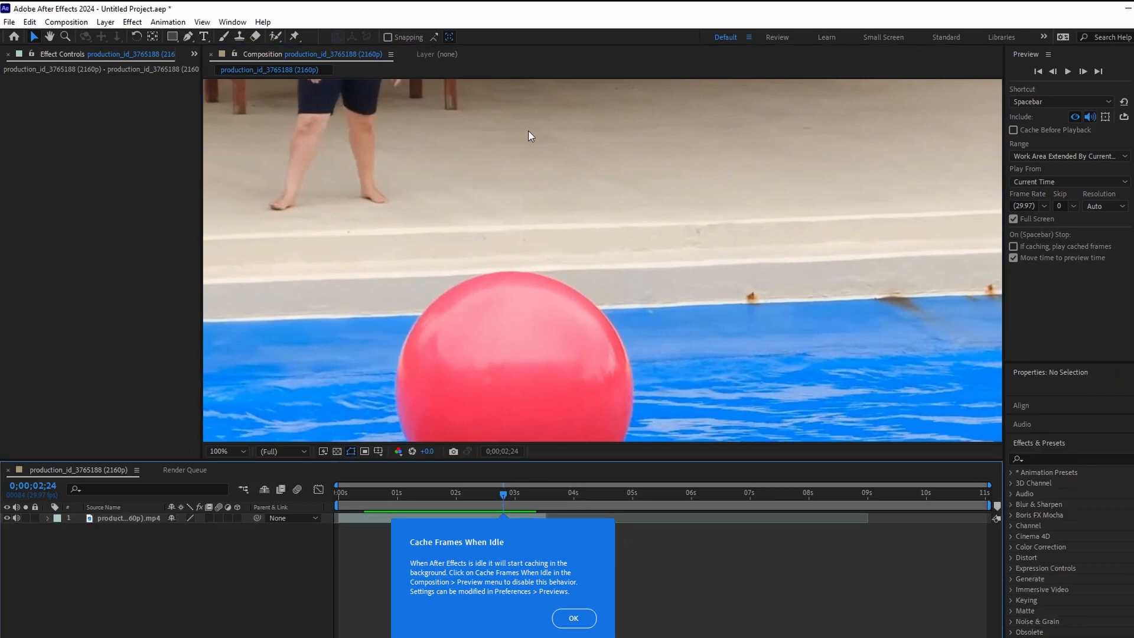
mouse_move(767, 492)
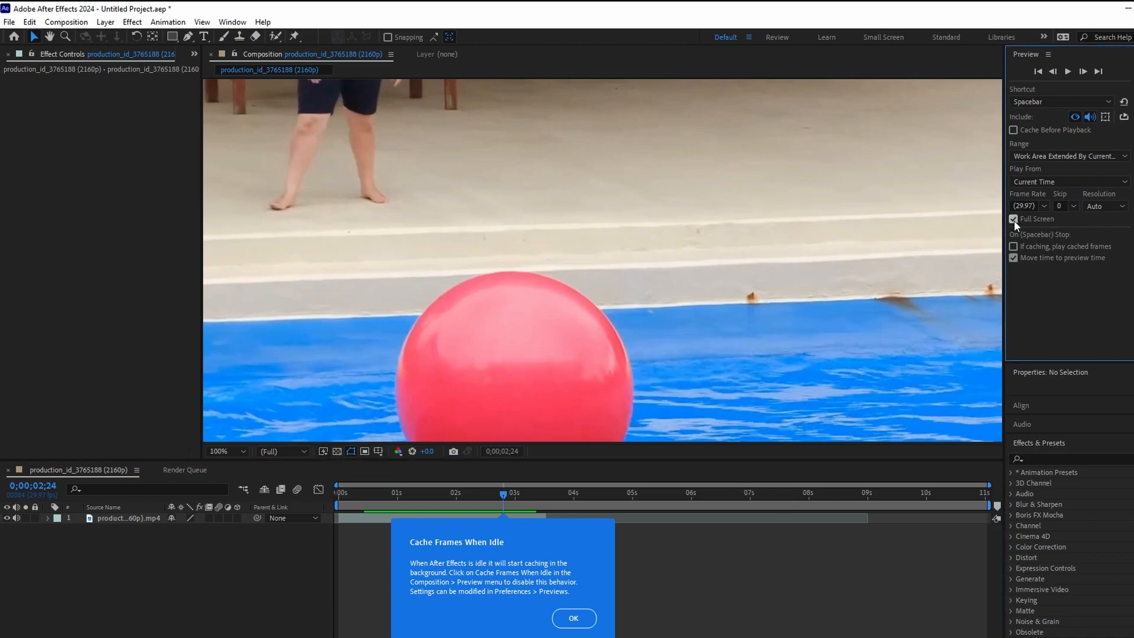
Uncheck Full Screen in Preview and dismiss the Cache Frames When Idle notice
click(1013, 219)
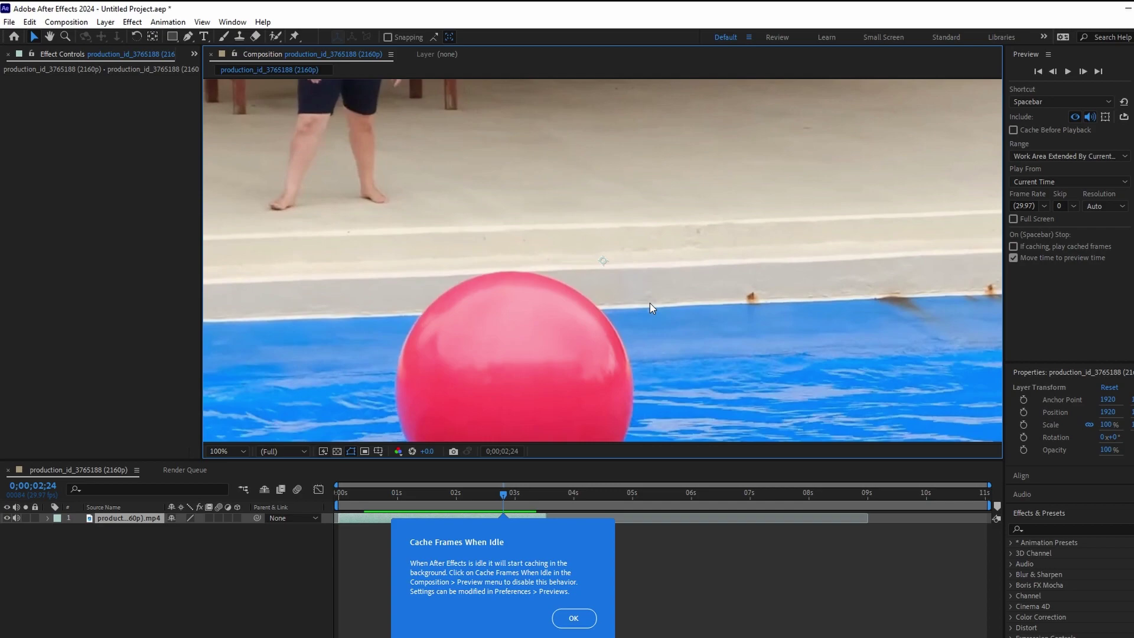
mouse_move(576, 306)
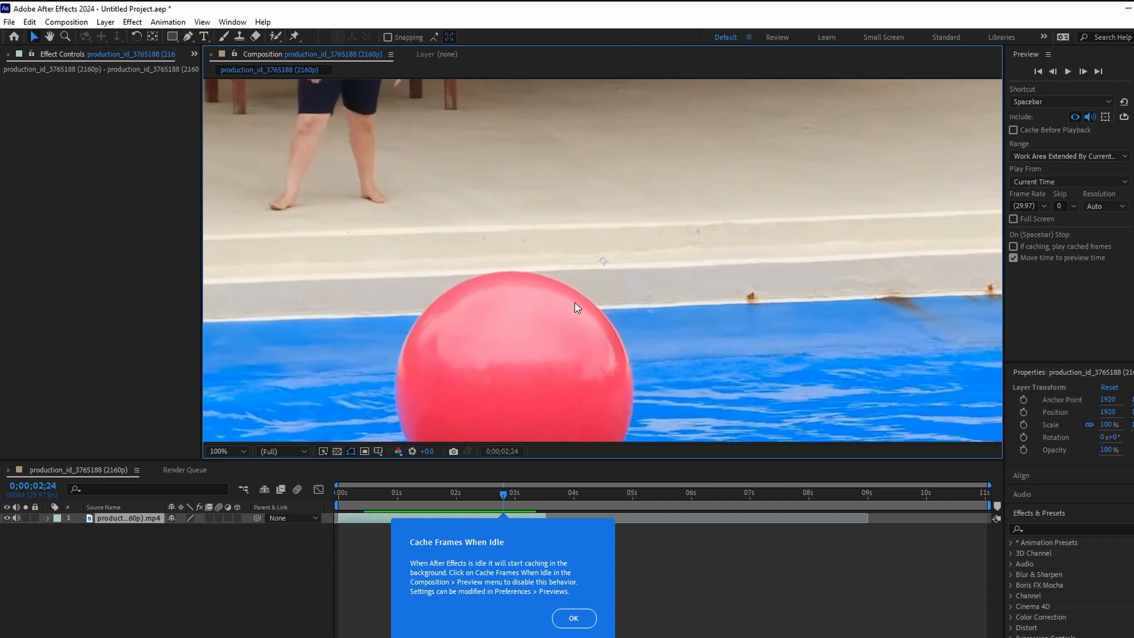
mouse_move(402, 135)
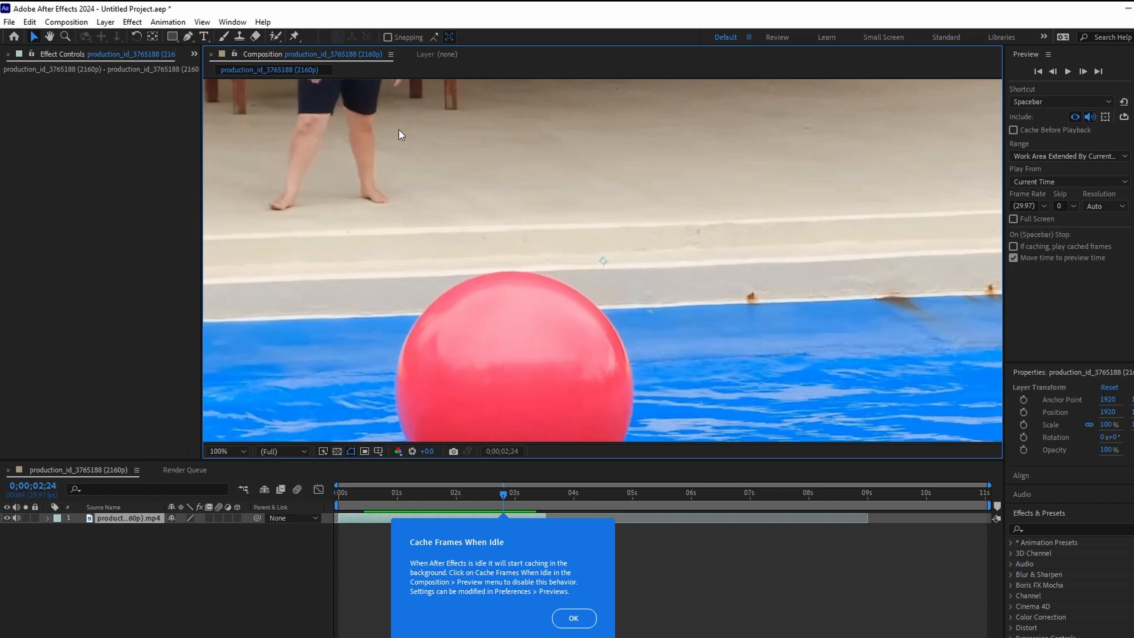
click(574, 618)
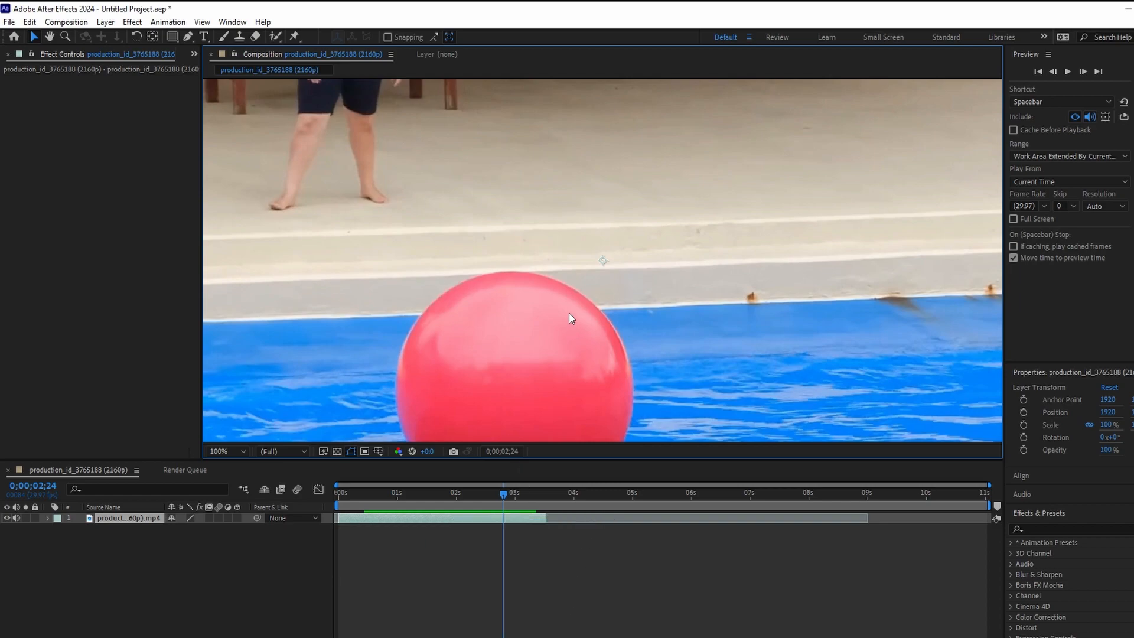